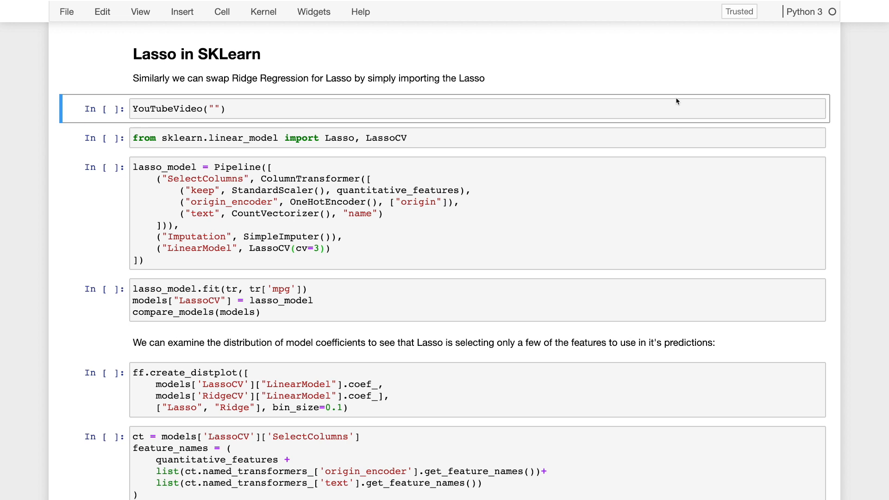
mouse_move(367, 138)
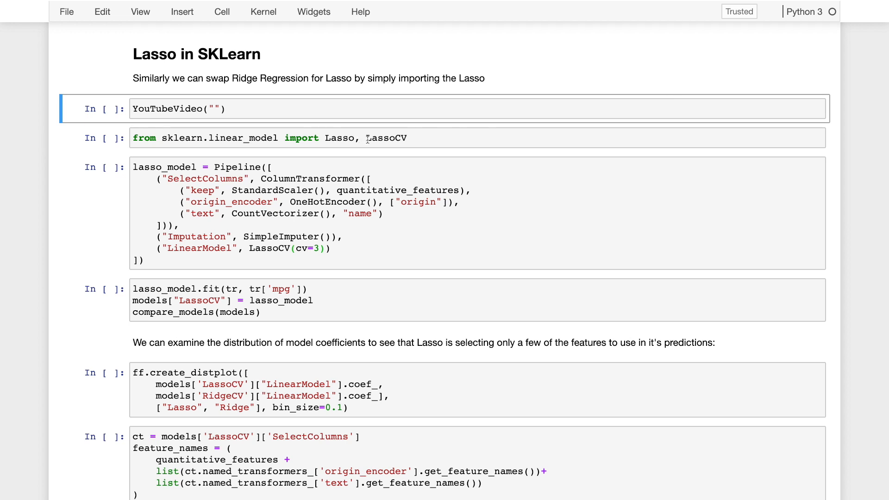
Select the Lasso import cell as the starting point for running the LassoCV pipeline.
click(384, 138)
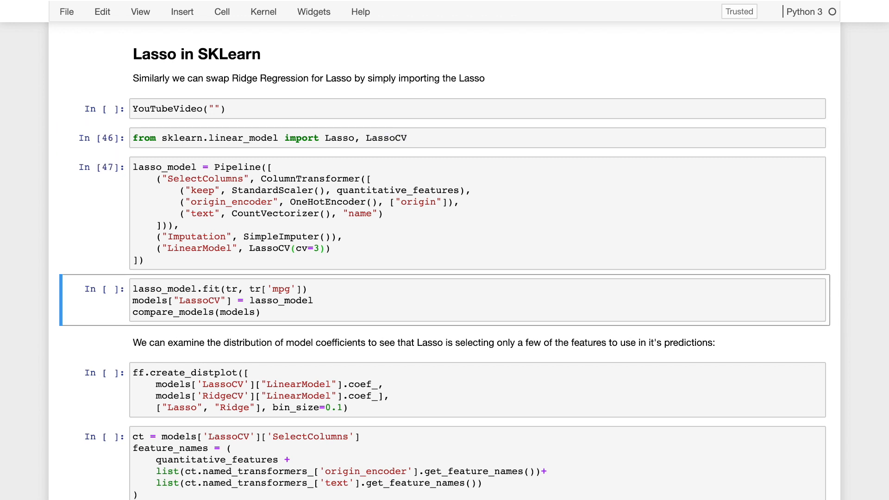
mouse_move(390, 160)
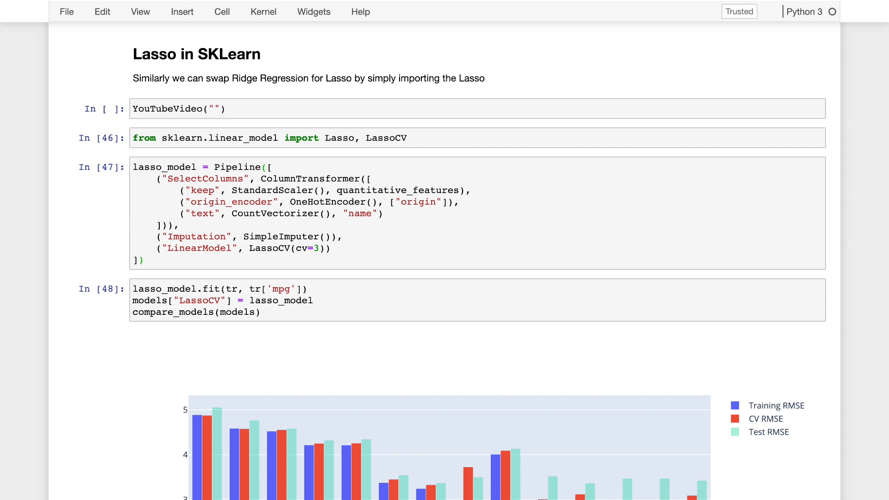
scroll(down, 3)
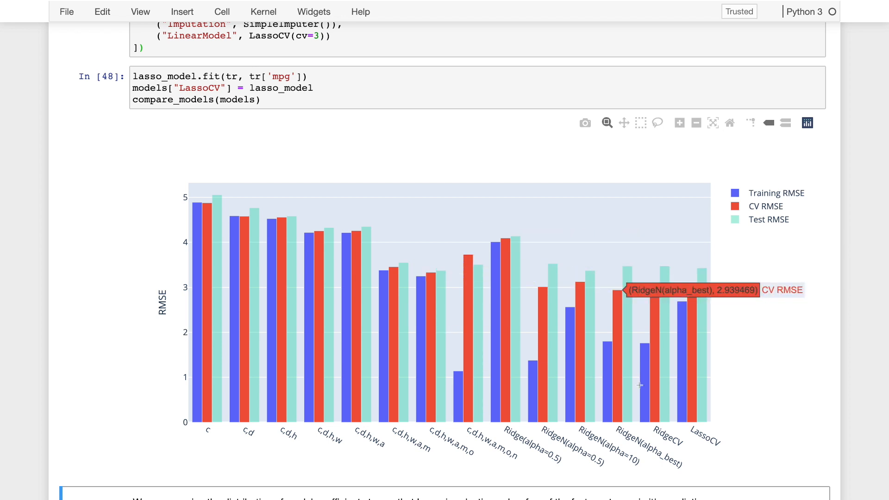
mouse_move(686, 325)
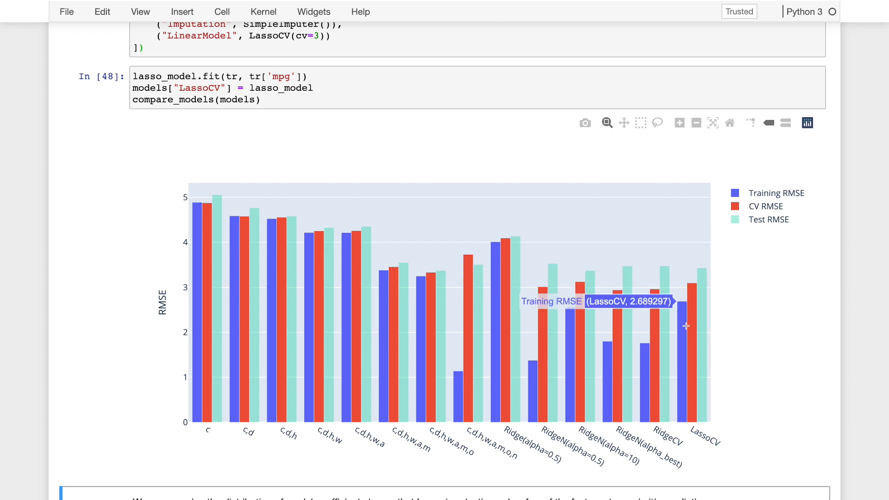
mouse_move(696, 284)
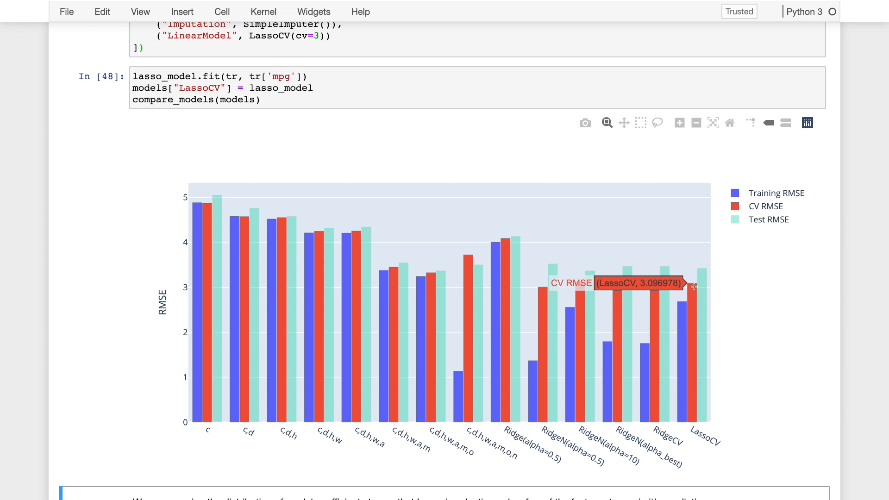
mouse_move(686, 306)
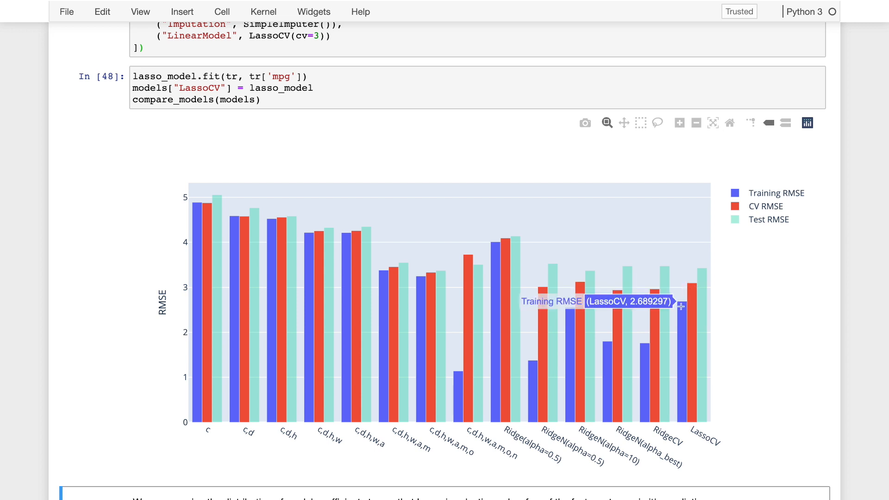
mouse_move(681, 312)
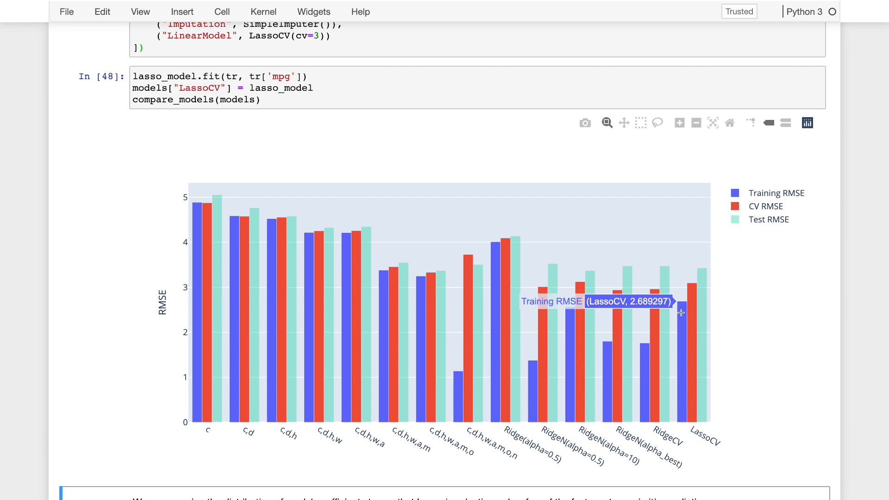
mouse_move(643, 319)
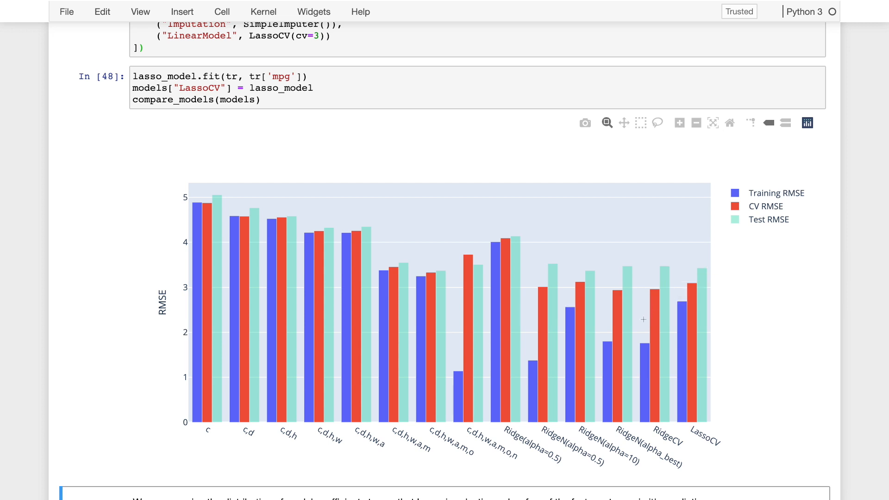
mouse_move(681, 325)
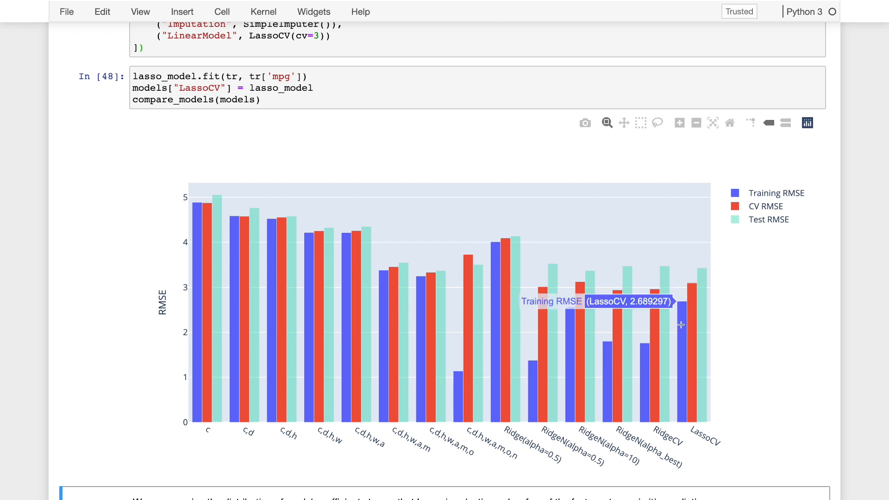
mouse_move(688, 284)
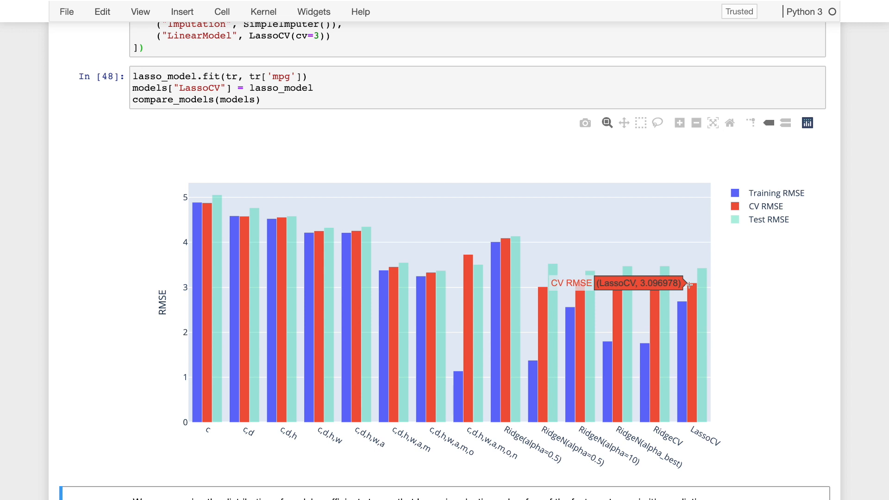
Run the ff.create_distplot cell comparing Lasso and Ridge coefficient distributions.
scroll(down, 3)
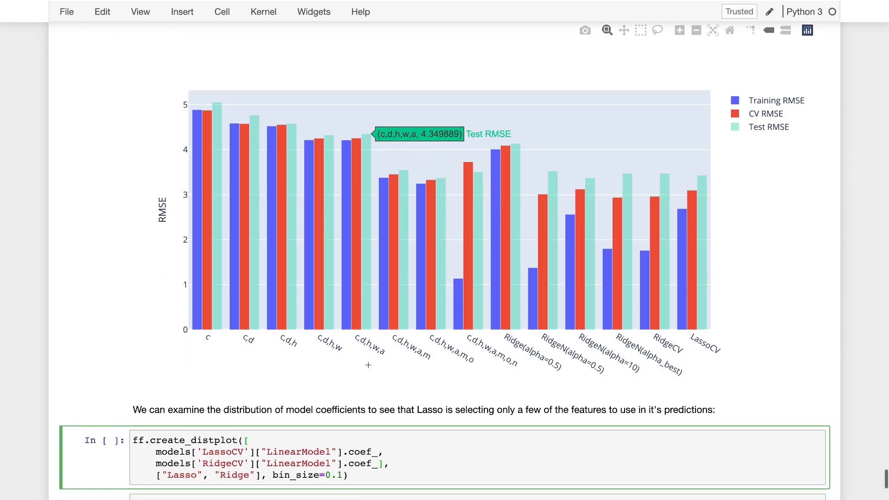
scroll(down, 3)
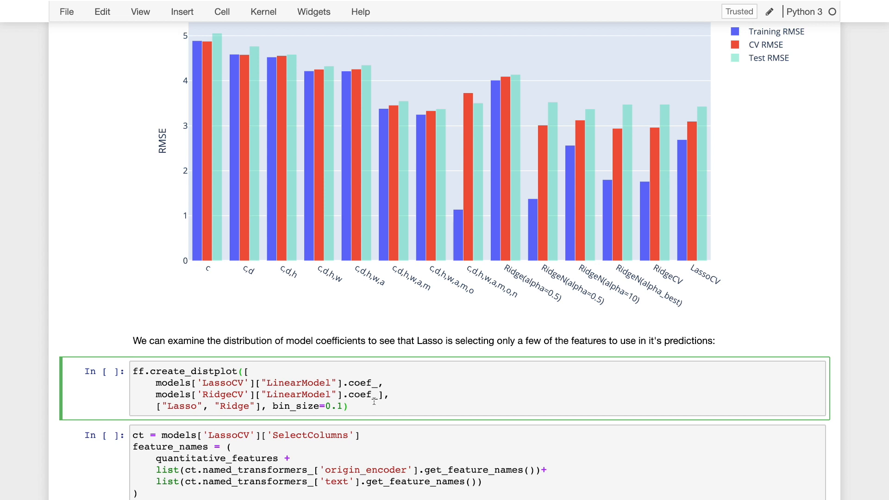
click(350, 406)
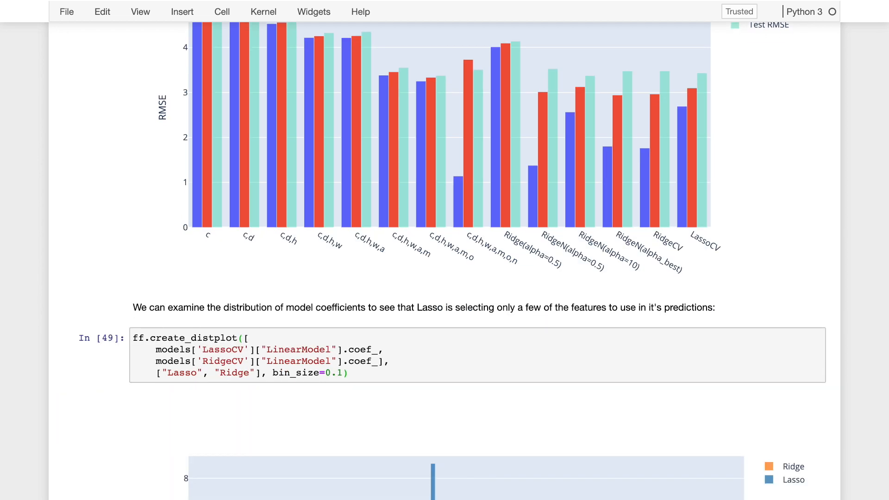
scroll(down, 3)
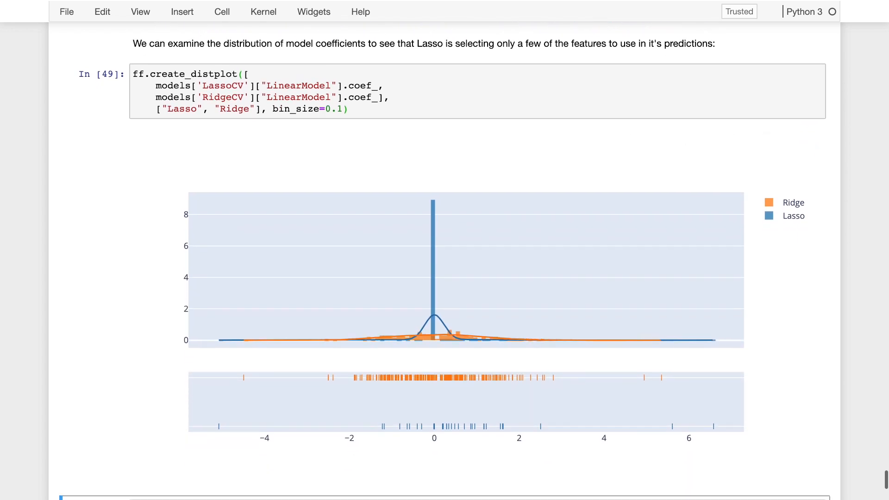
mouse_move(489, 312)
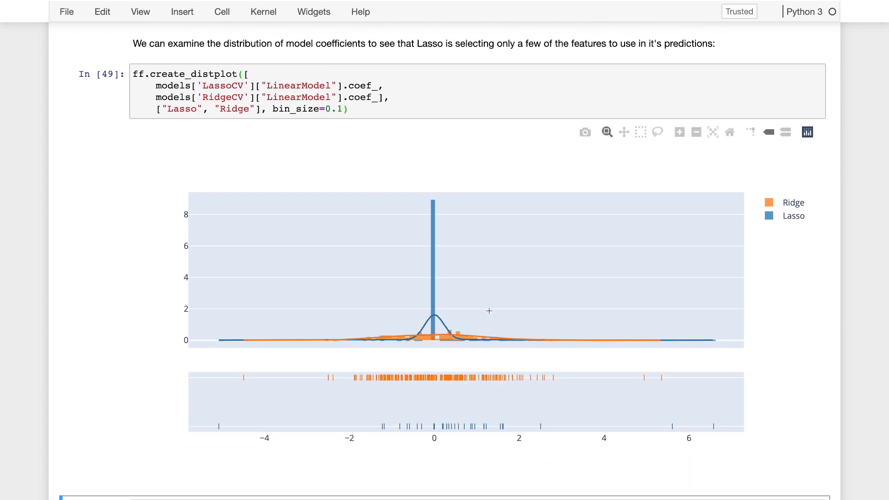
mouse_move(409, 335)
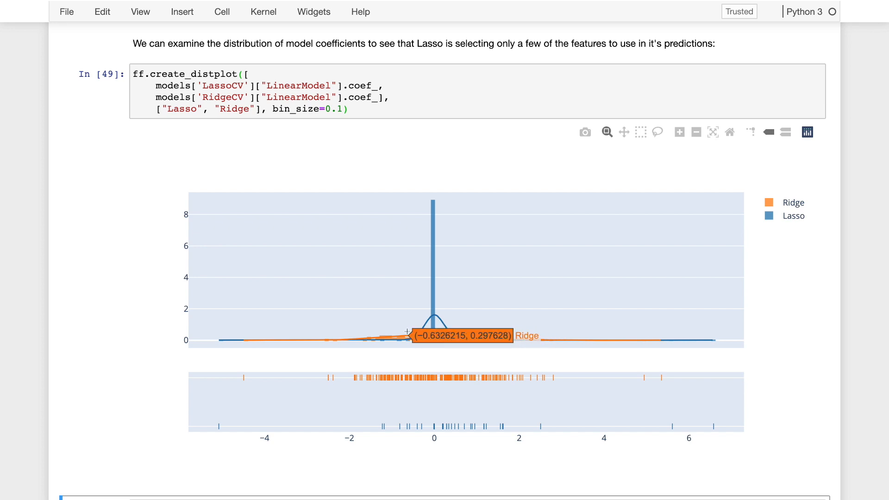
mouse_move(388, 377)
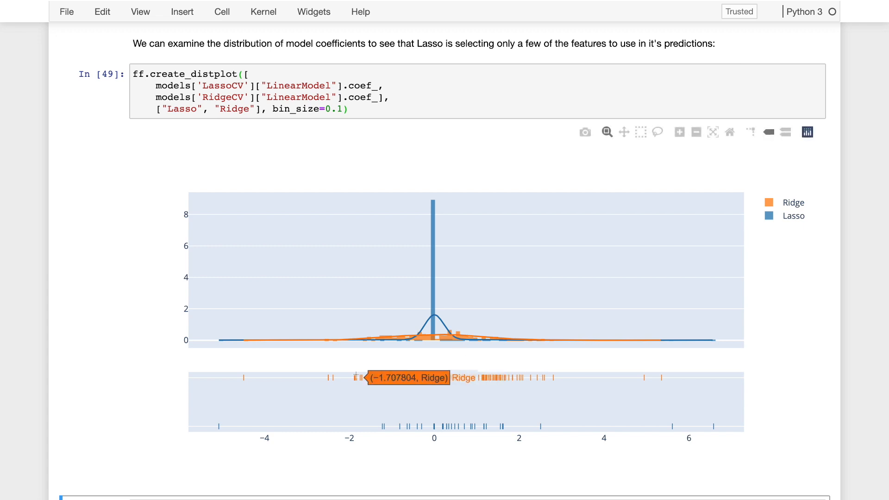
mouse_move(435, 426)
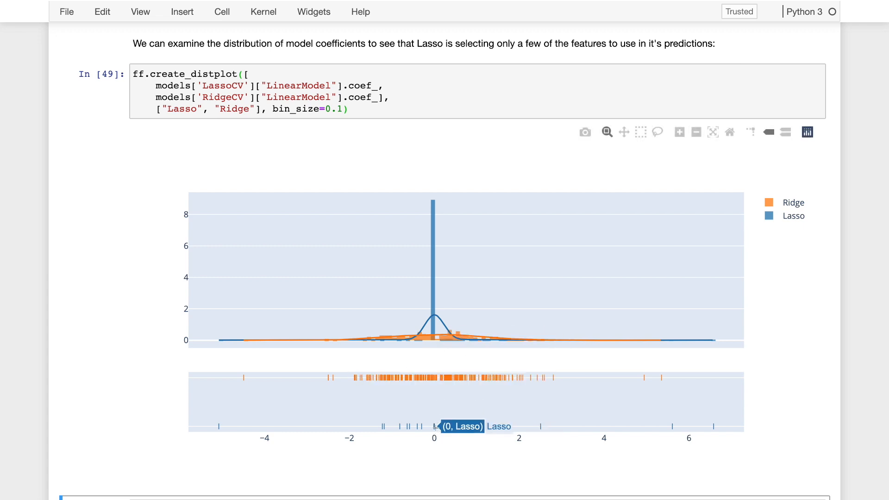
mouse_move(433, 203)
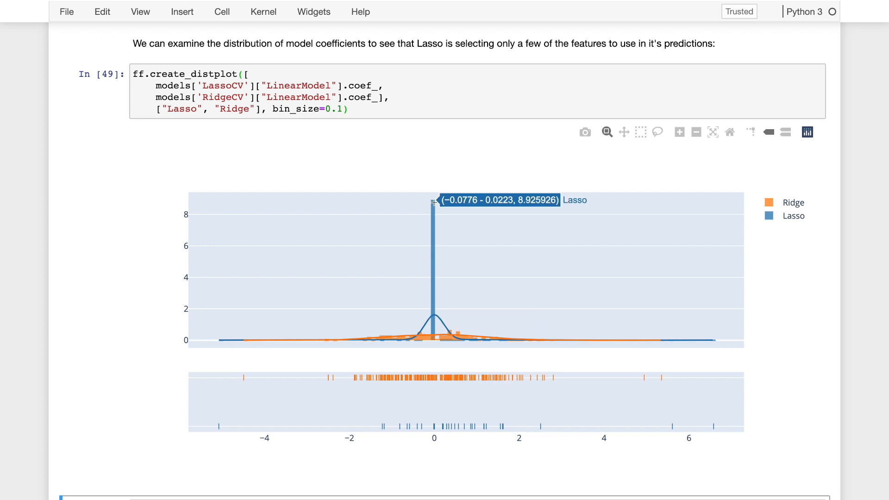
key(ctrl+s)
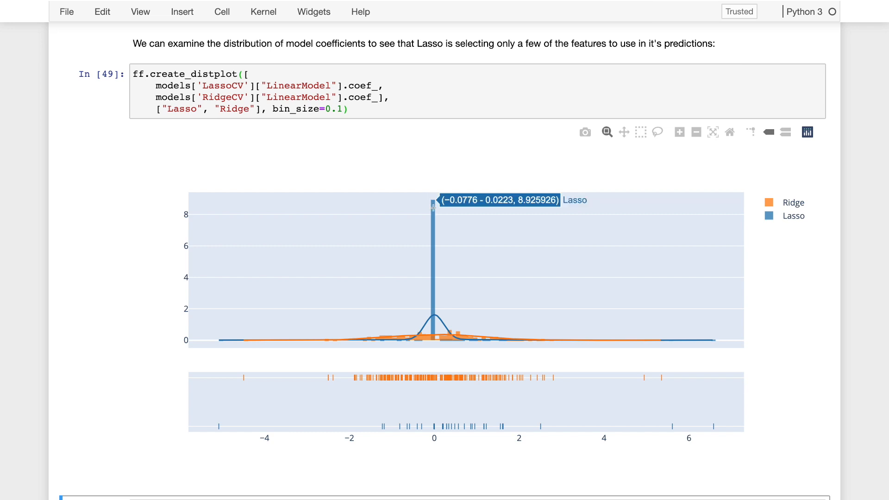
mouse_move(432, 201)
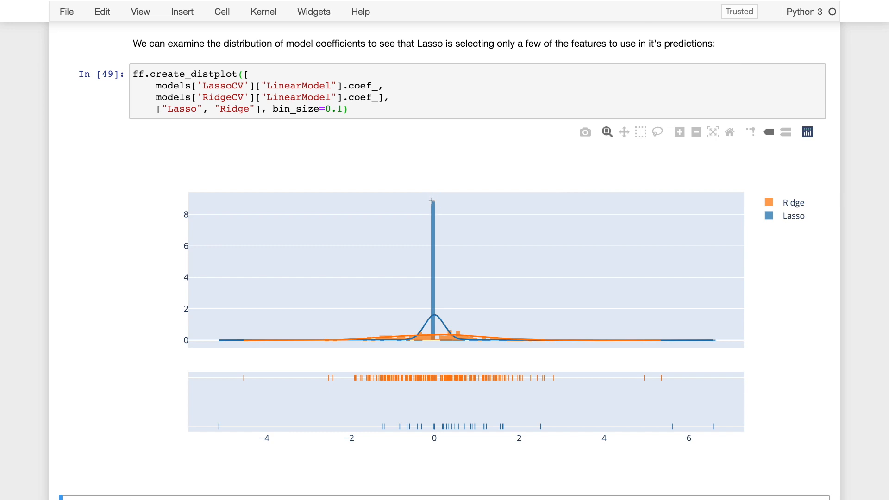
mouse_move(438, 342)
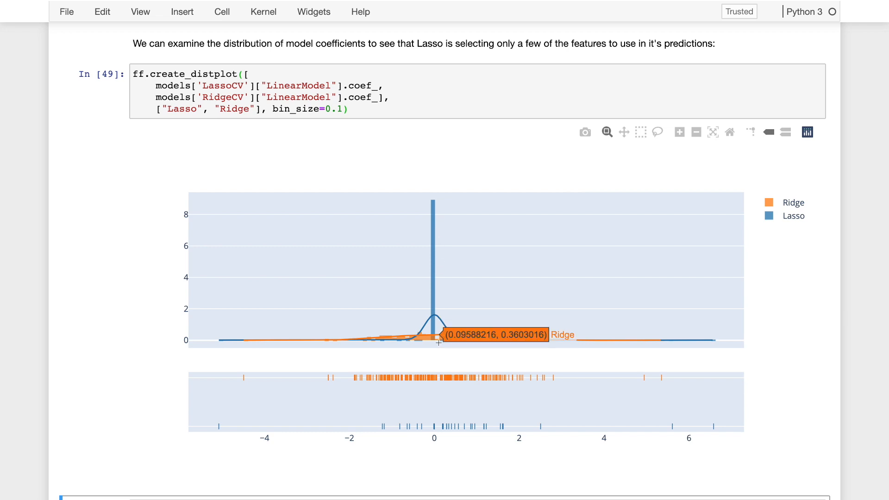
mouse_move(557, 411)
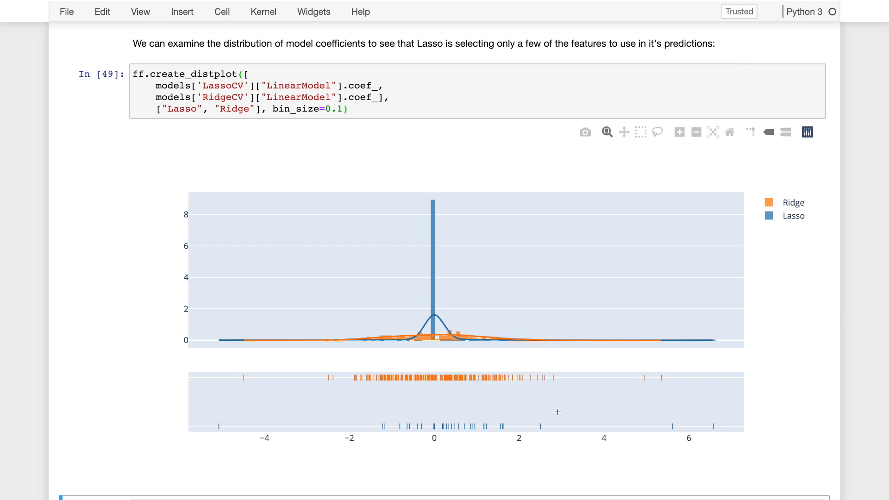
mouse_move(547, 425)
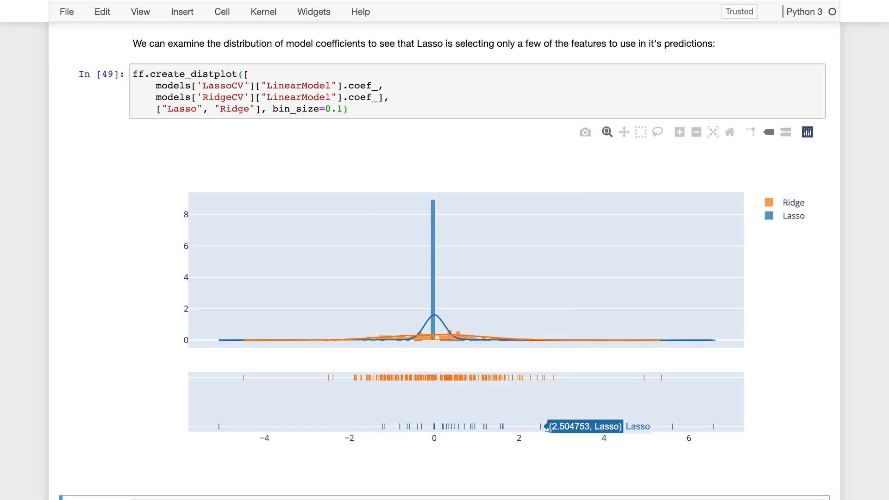
Execute the feature_names cell printing cylinders, displacement, horsepower and the rest.
scroll(down, 3)
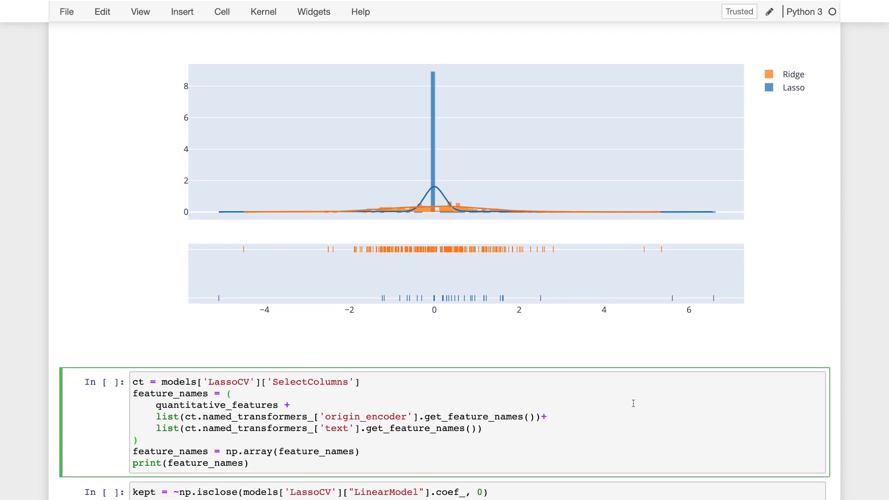
click(230, 393)
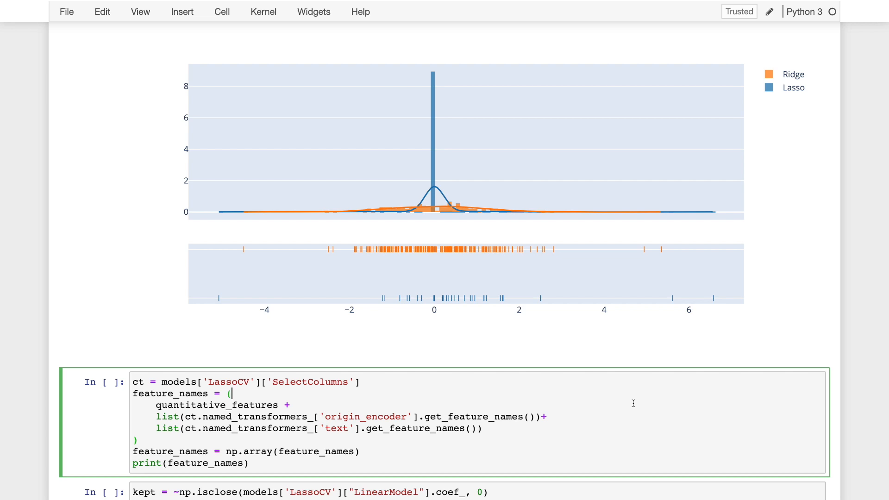
mouse_move(533, 393)
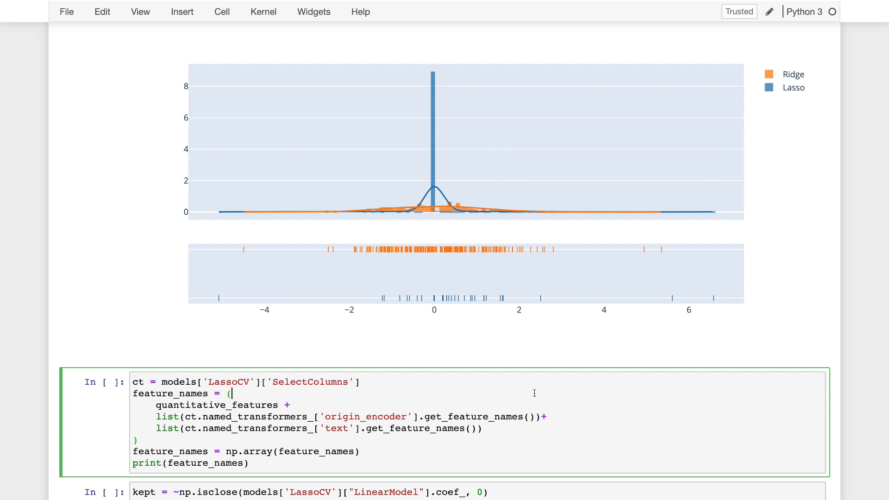
double_click(216, 405)
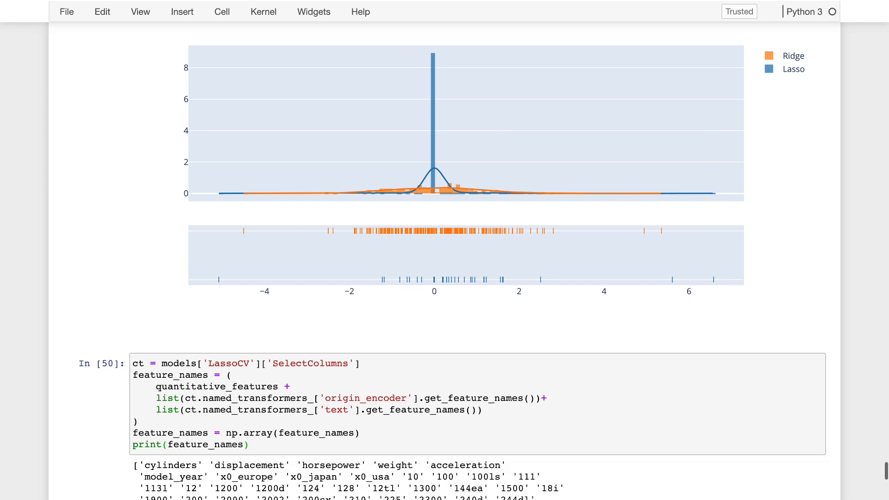
scroll(down, 3)
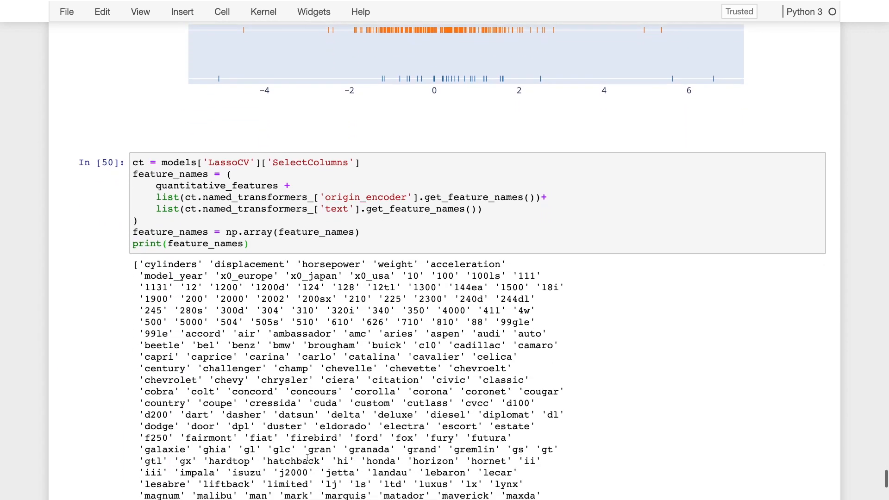
double_click(170, 264)
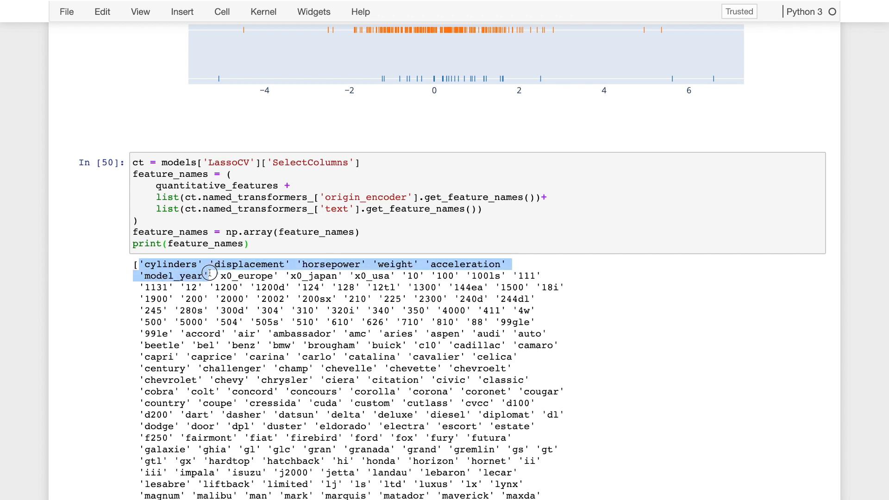
double_click(246, 276)
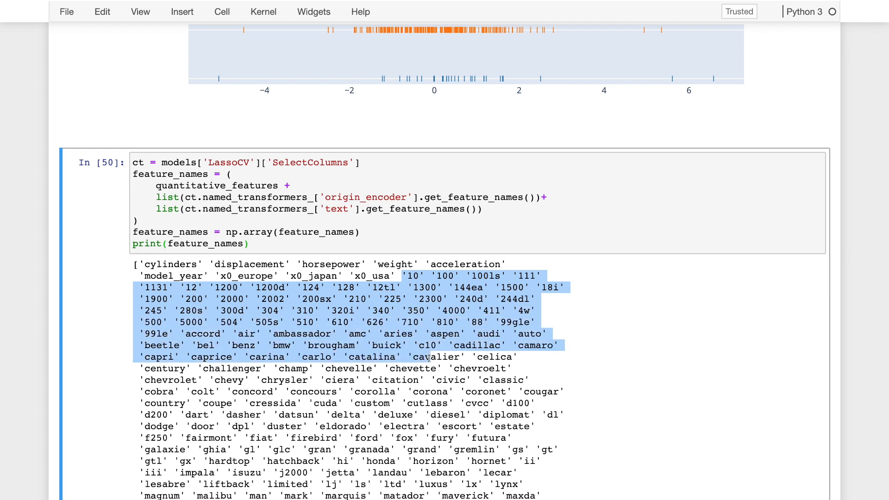
double_click(451, 380)
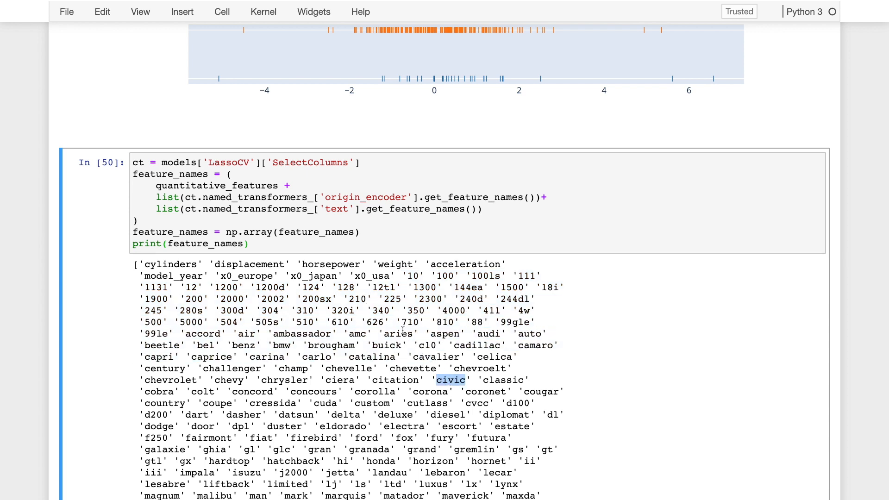
scroll(up, 3)
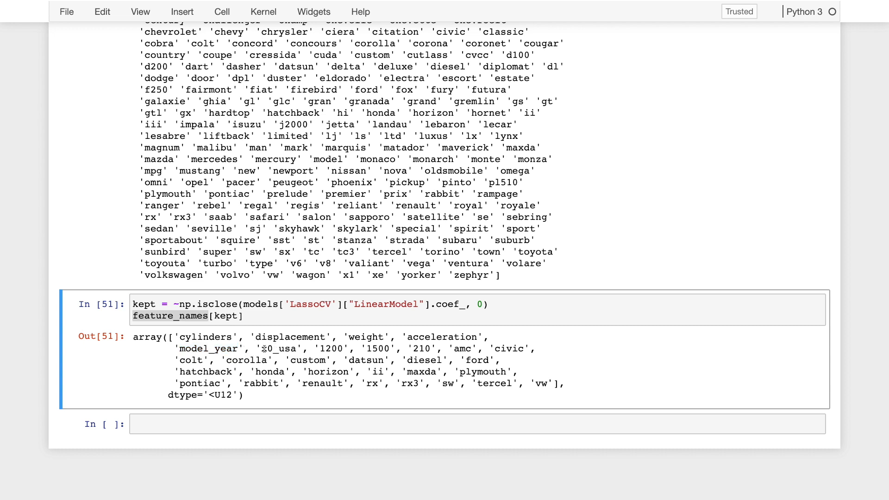
Highlight kept features x0_usa, diesel, ford and honda in Out[51], then clear the marking.
double_click(277, 348)
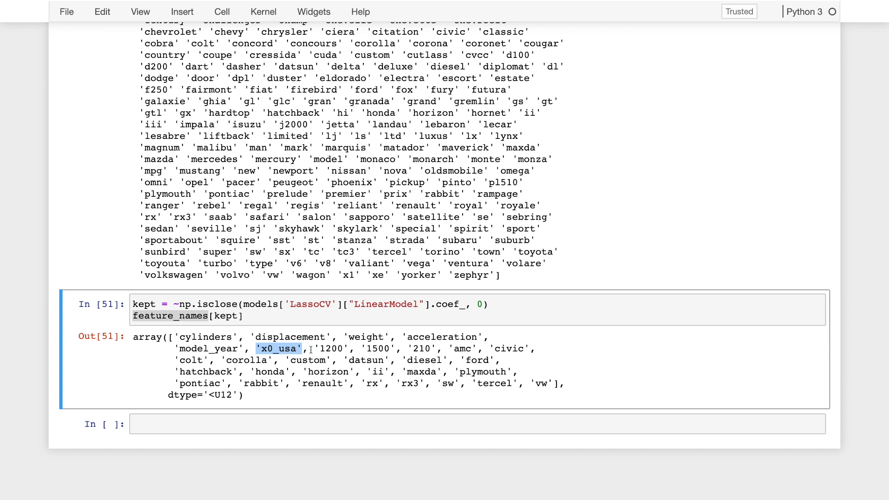
double_click(424, 360)
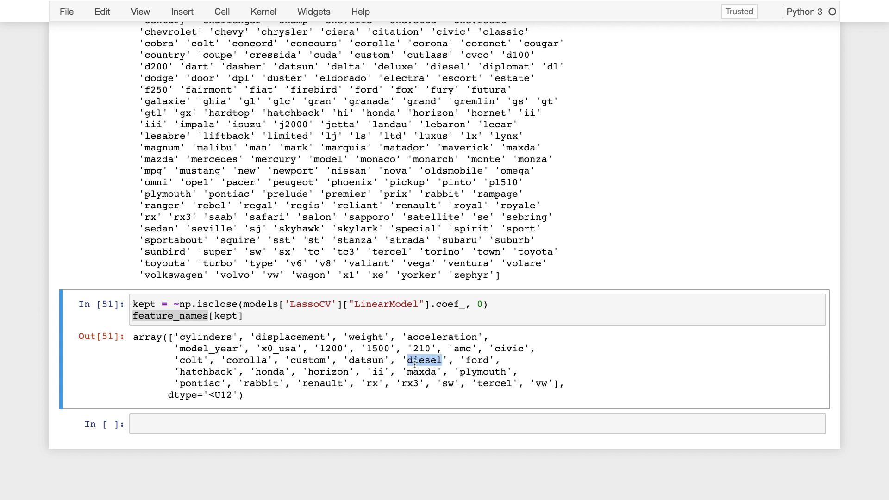
double_click(477, 360)
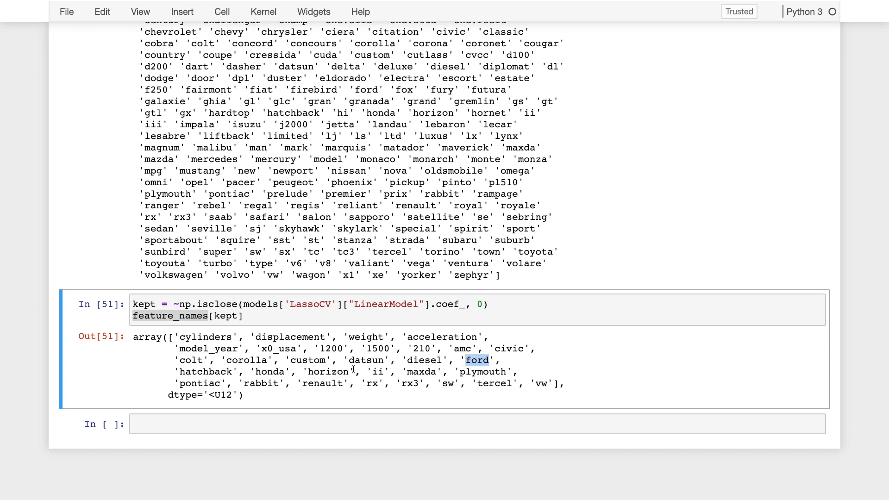
double_click(271, 371)
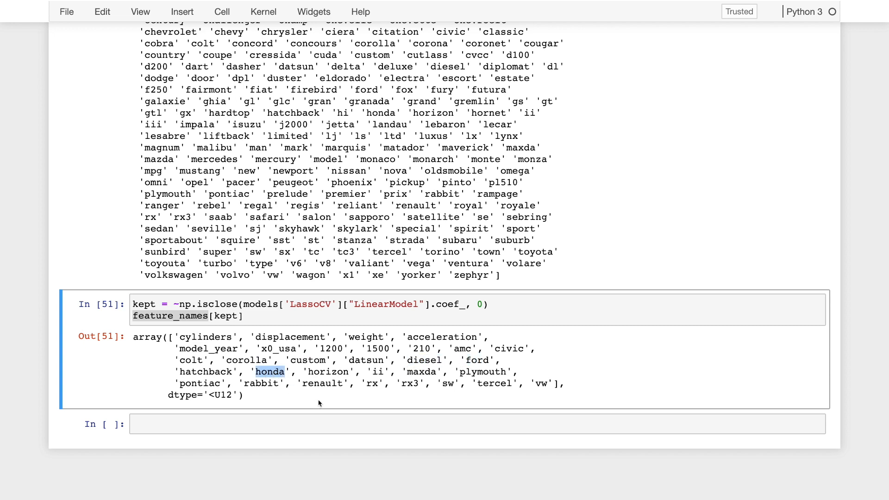
mouse_move(531, 377)
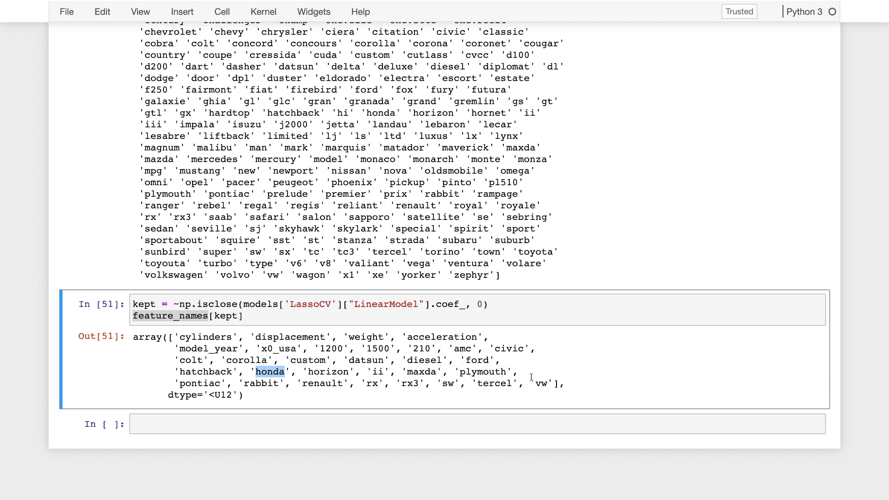
double_click(540, 383)
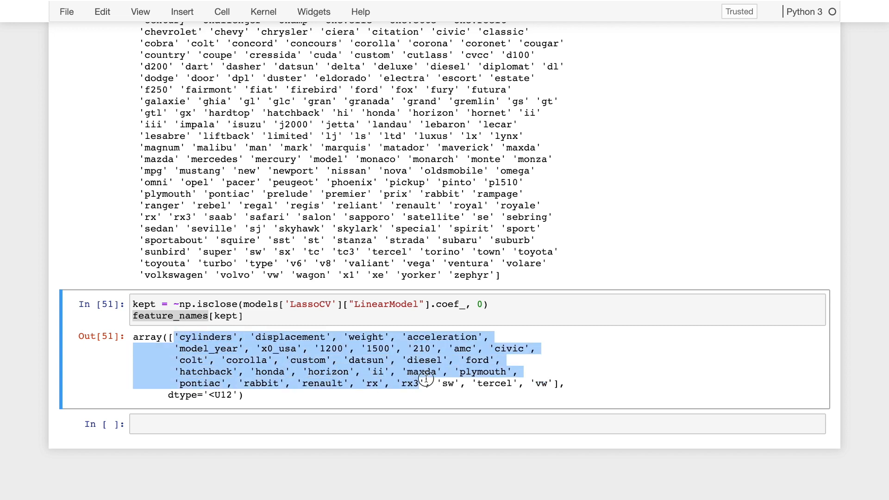
click(553, 385)
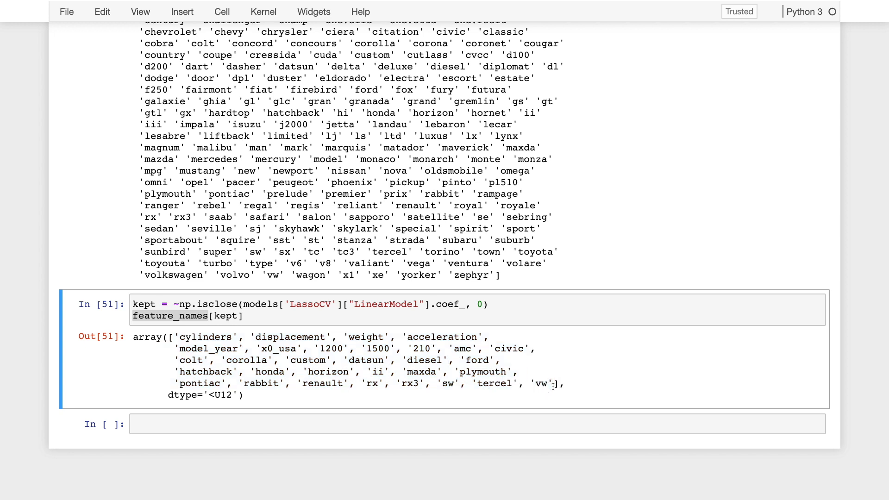